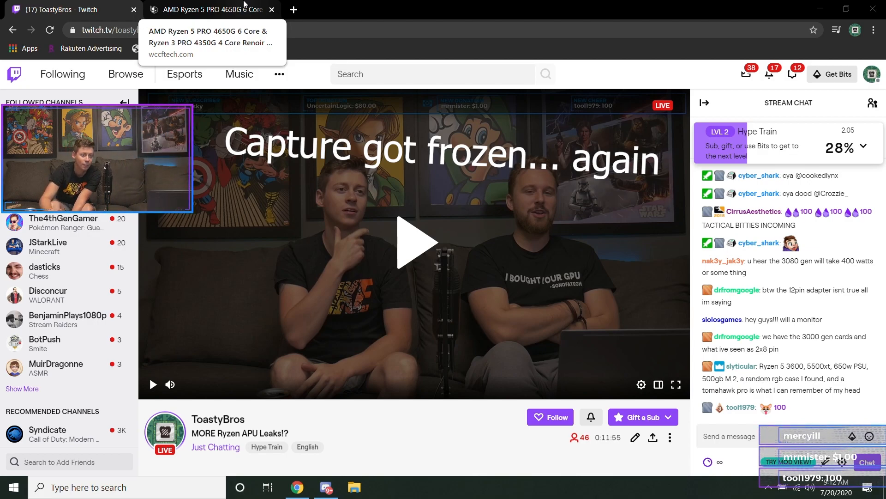
- Switch from the Twitch stream to the wccftech 'AMD Ryzen 5 PRO 4650G 6 Core' tab
click(210, 10)
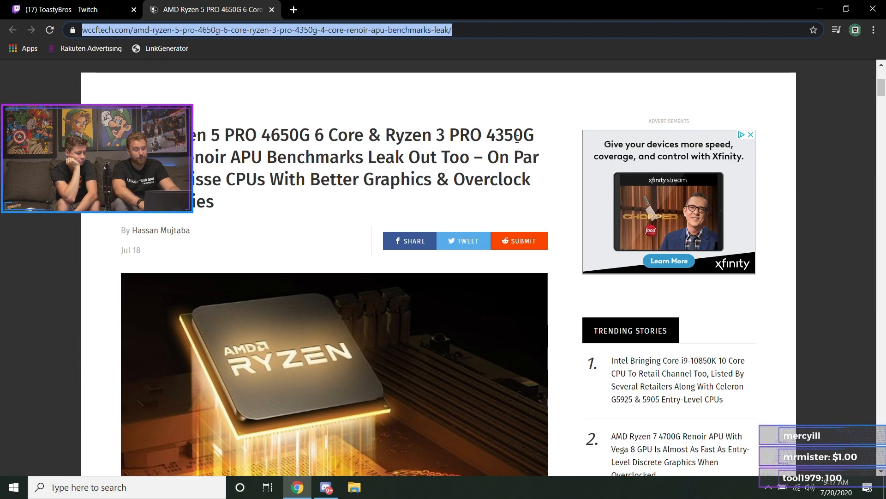
mouse_move(582, 133)
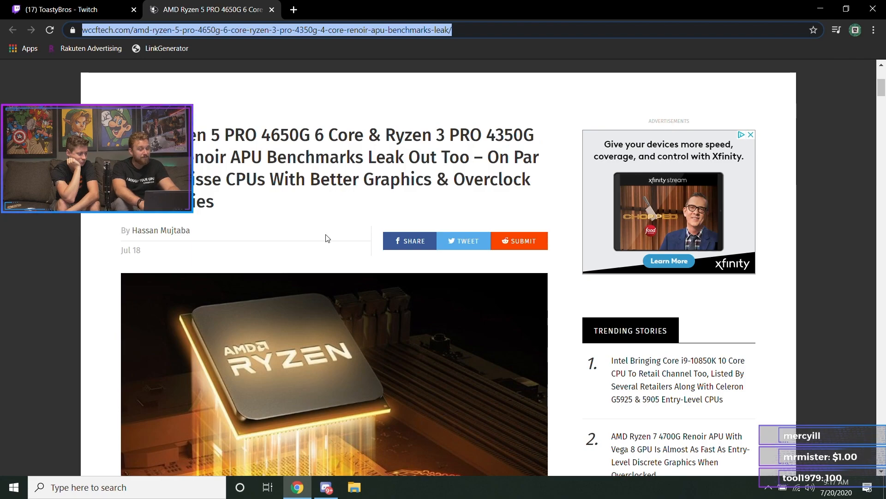
- Read past the Geekbench scores tweet to the 4650G specs and Renoir block diagram
scroll(down, 3)
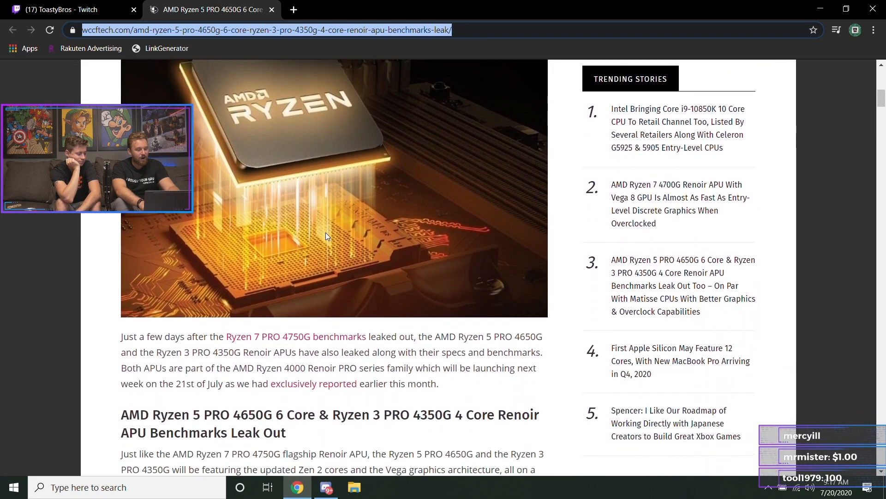
scroll(down, 3)
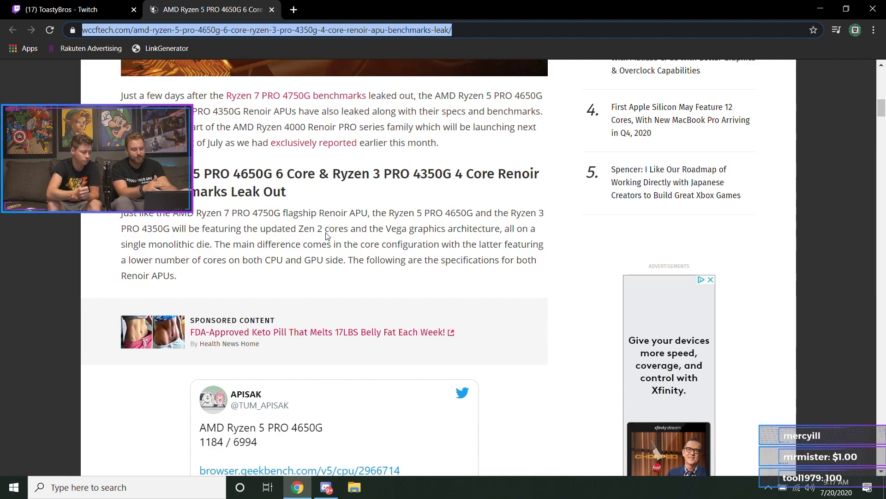
scroll(down, 3)
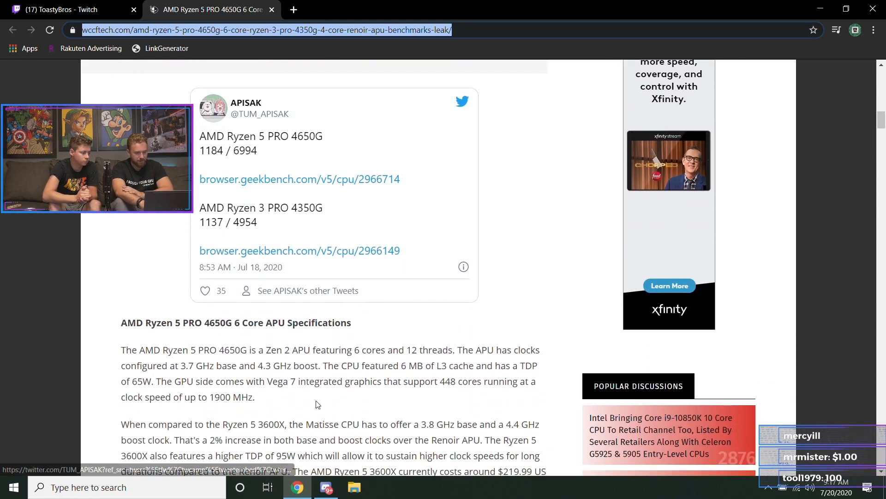
scroll(down, 3)
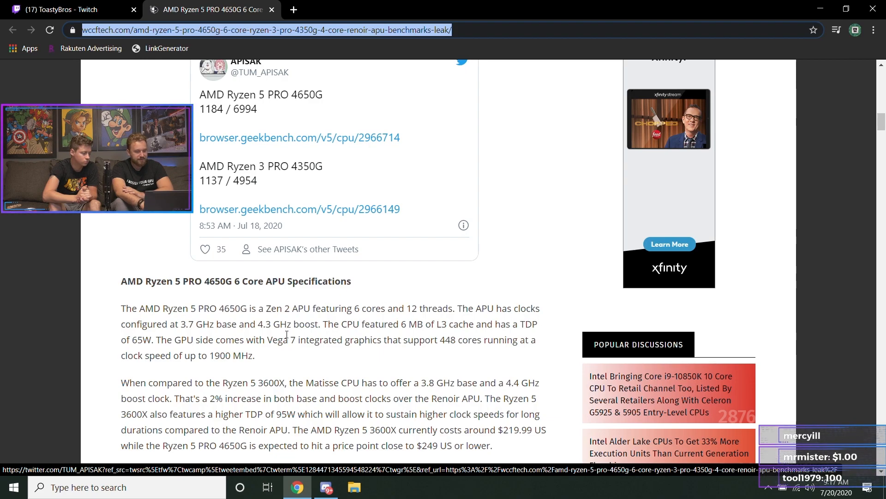
mouse_move(234, 323)
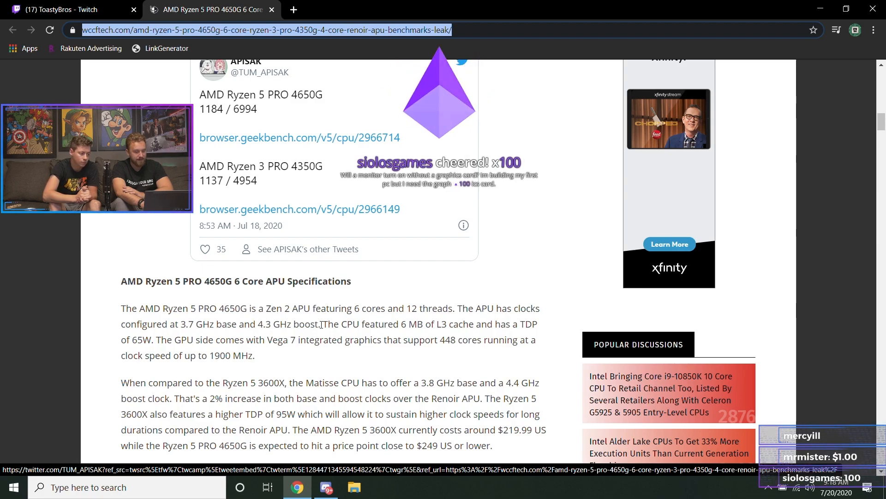
scroll(down, 3)
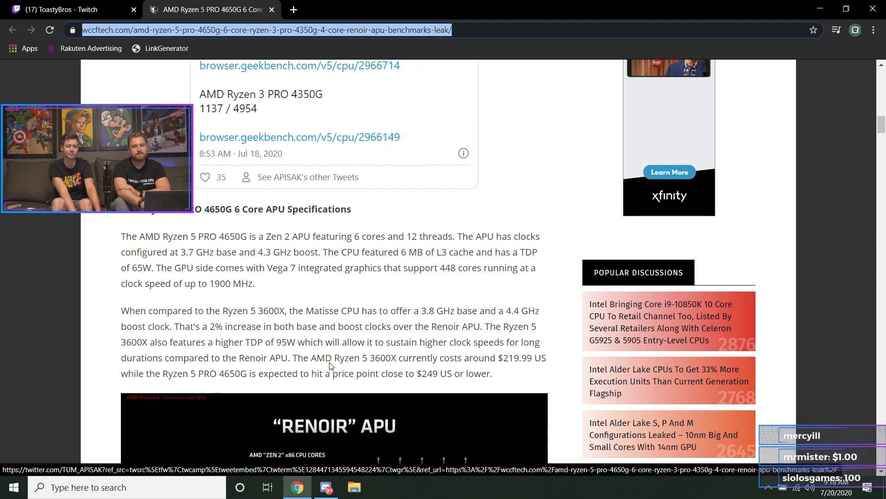
scroll(down, 3)
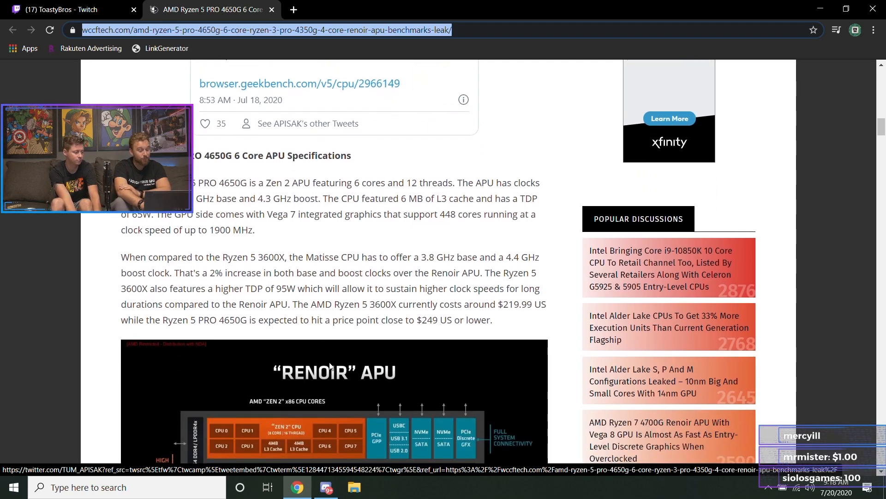
scroll(down, 3)
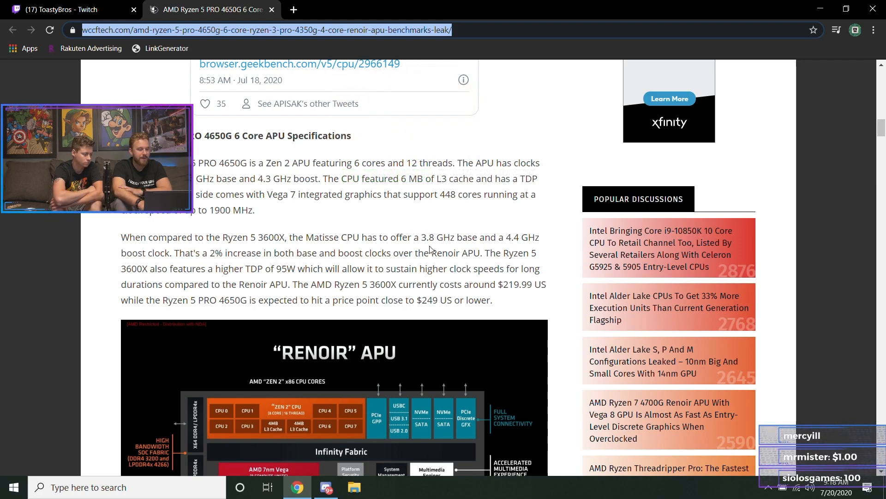
- Read the Ryzen 3 PRO 4350G specs and the Renoir lineup table's PRO and GE rows
scroll(down, 3)
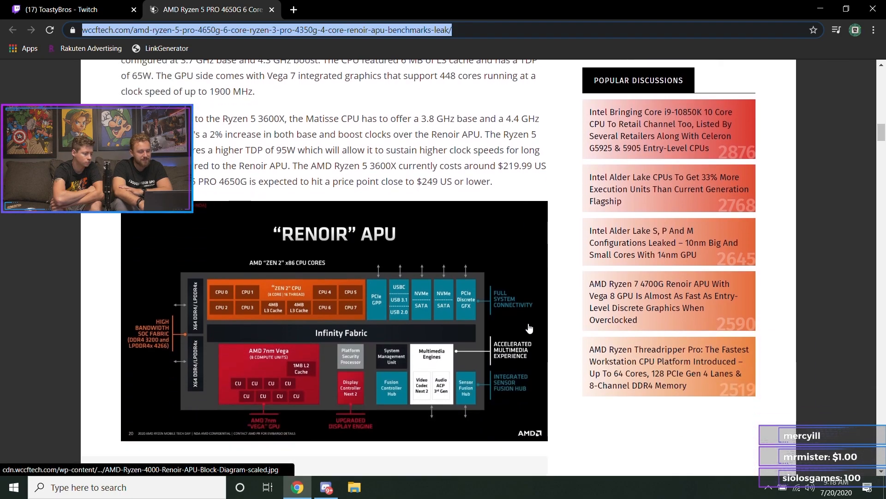
scroll(down, 3)
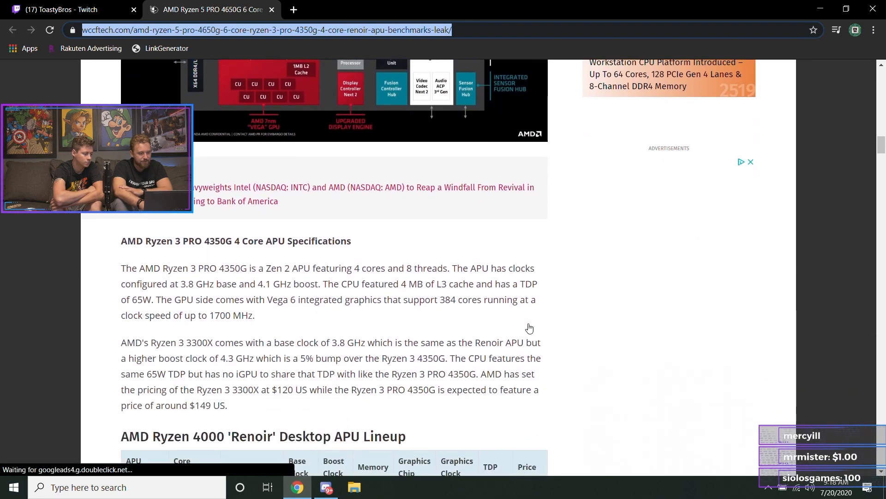
scroll(down, 3)
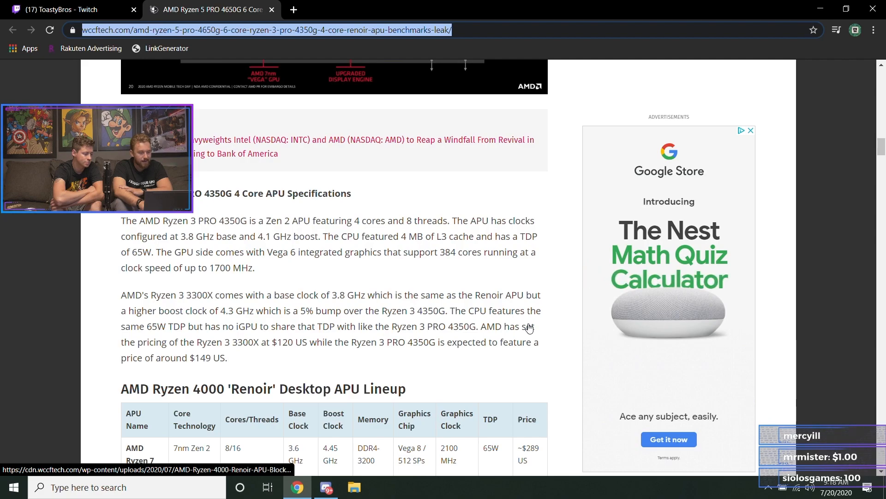
scroll(up, 3)
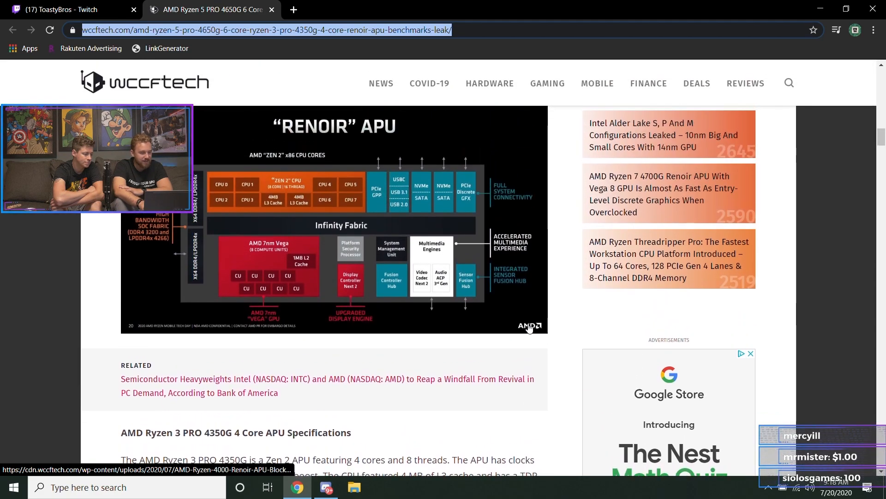
scroll(up, 3)
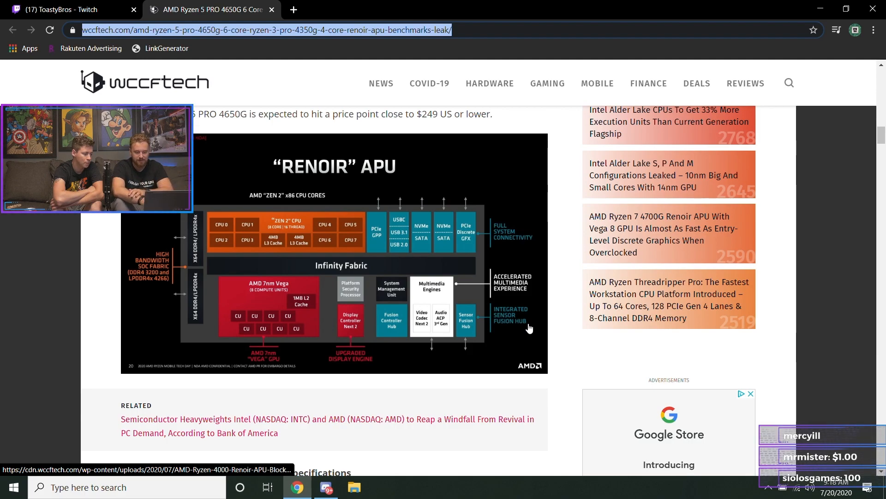
scroll(down, 3)
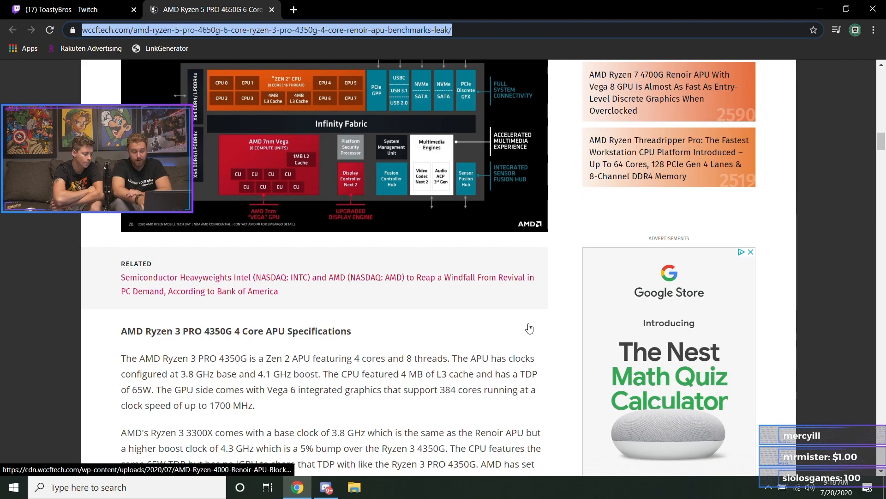
scroll(down, 3)
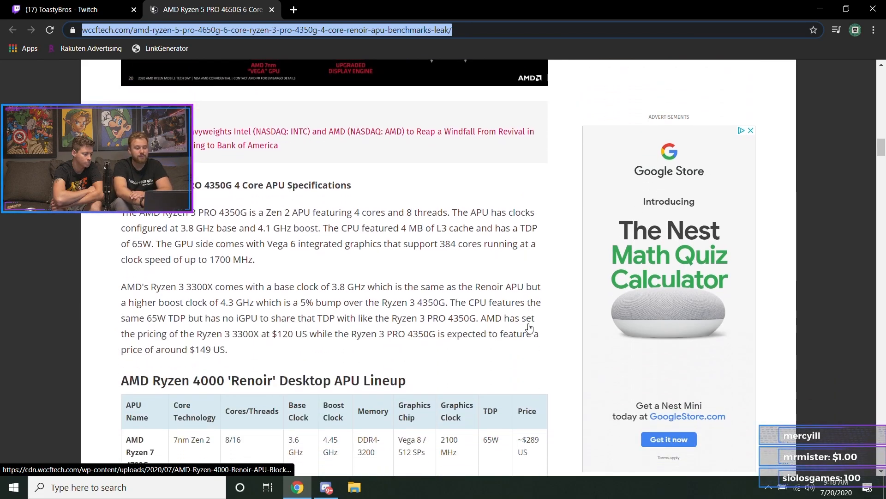
scroll(down, 3)
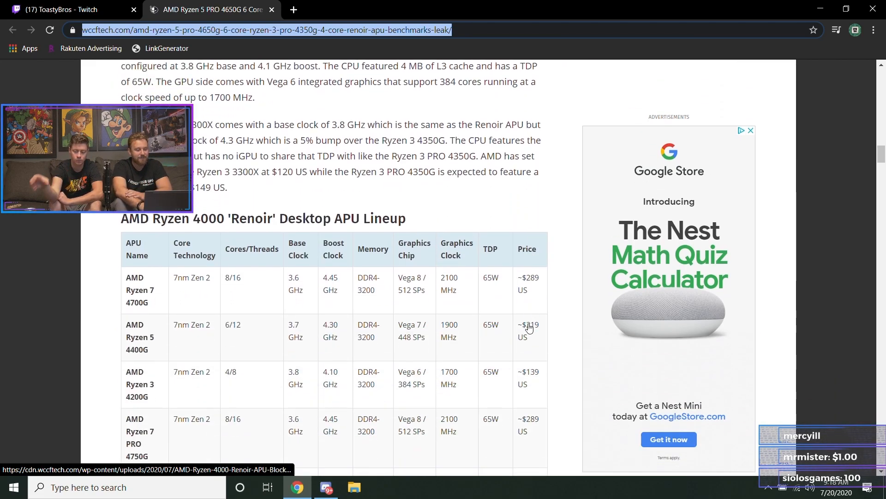
scroll(down, 3)
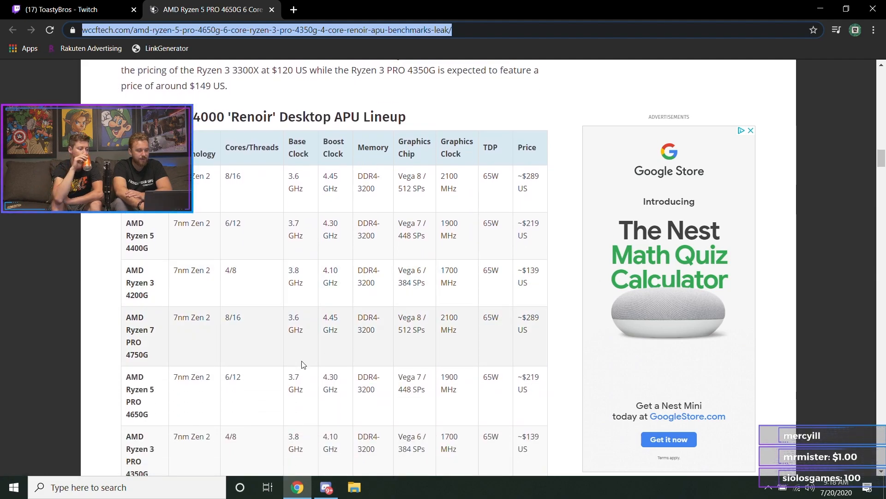
scroll(down, 3)
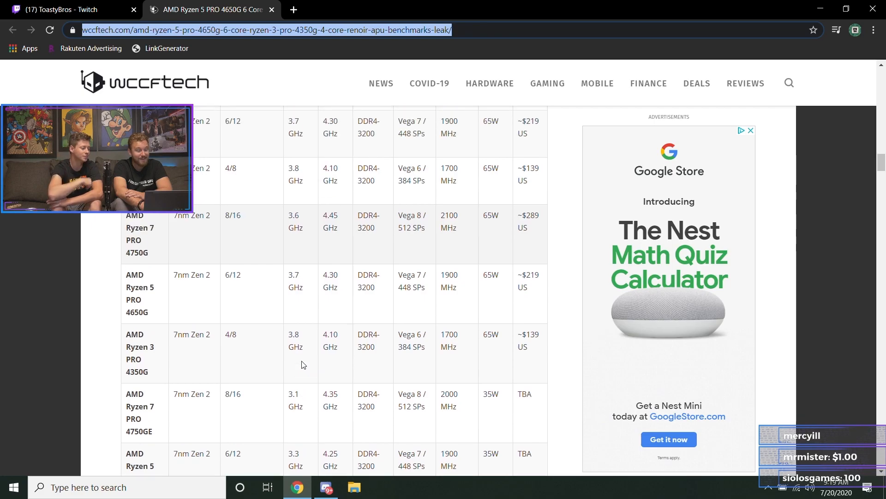
scroll(up, 3)
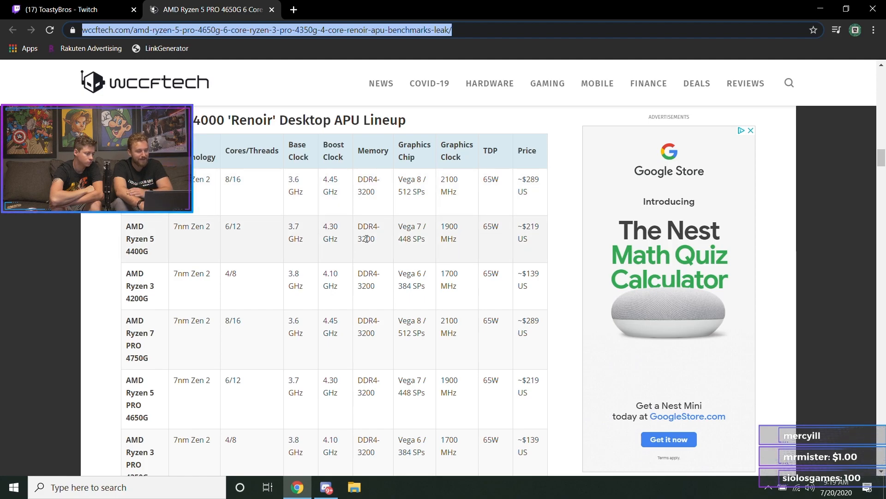
scroll(down, 3)
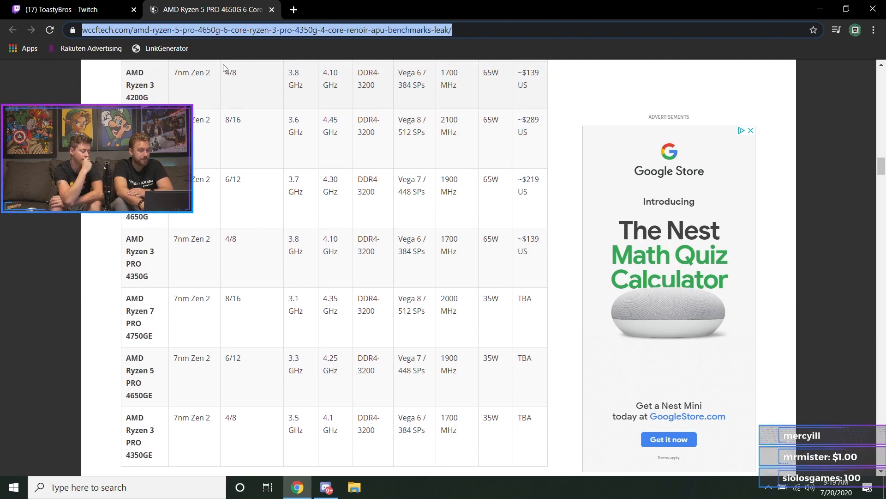
mouse_move(202, 106)
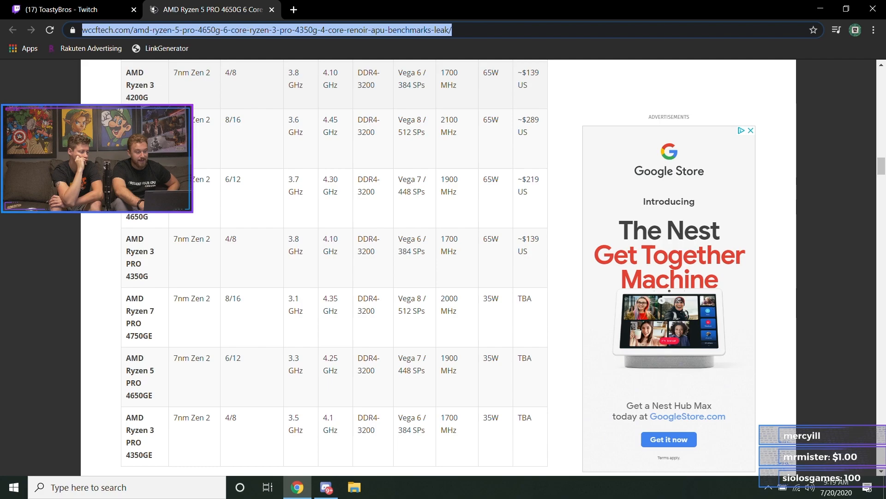
- Read both Geekbench 5 screenshots down to the closing paragraph about the July 21 launch
scroll(down, 3)
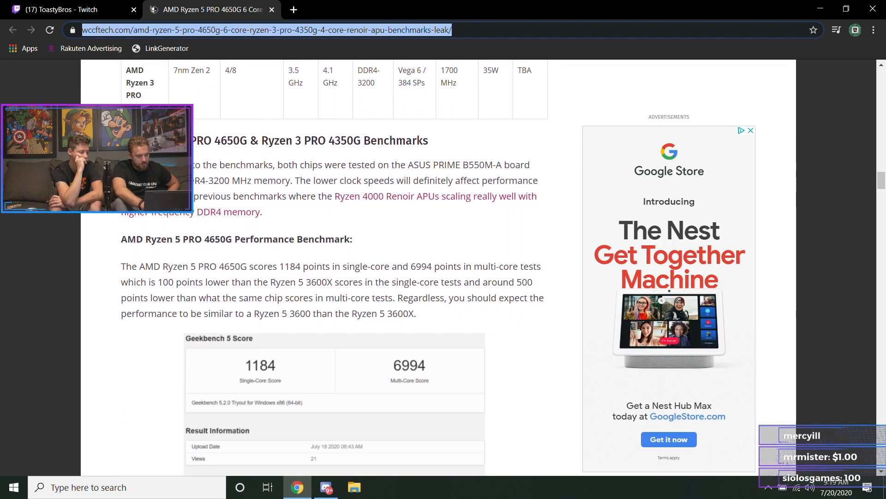
scroll(down, 3)
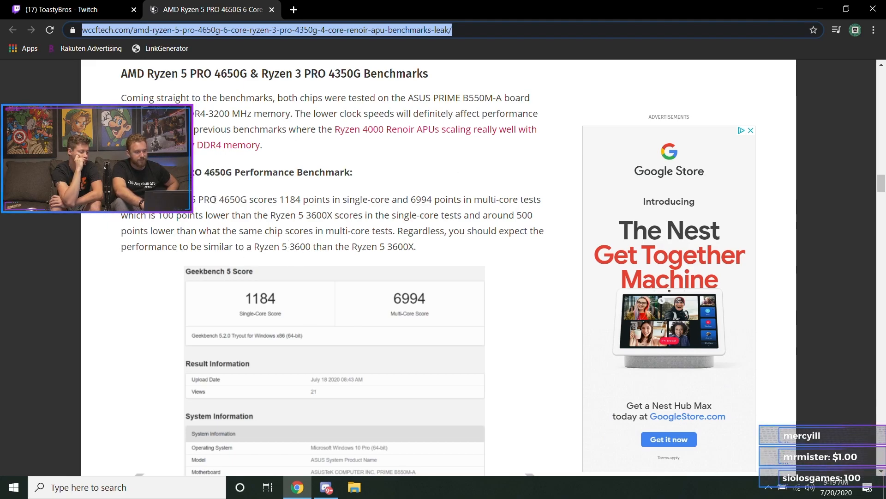
mouse_move(330, 342)
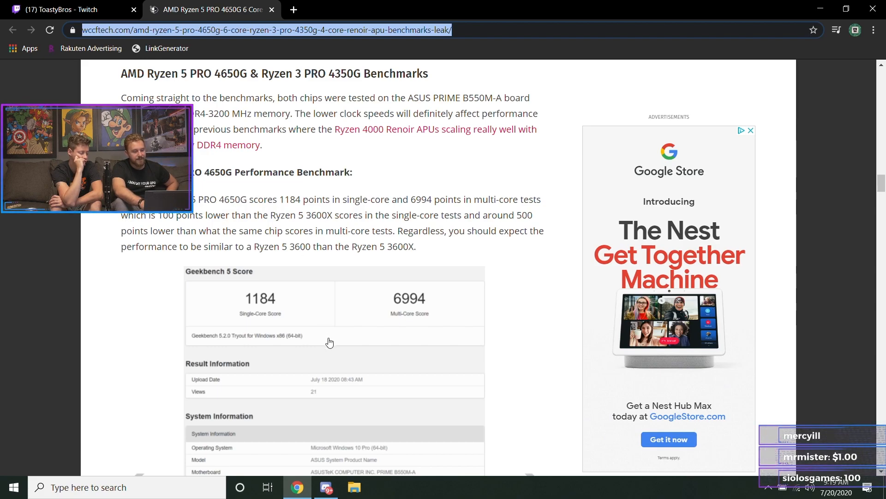
scroll(down, 3)
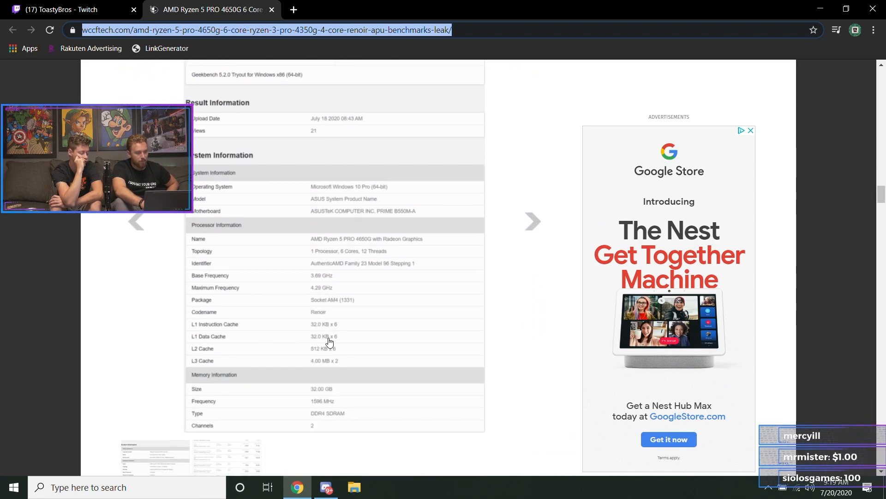
scroll(down, 3)
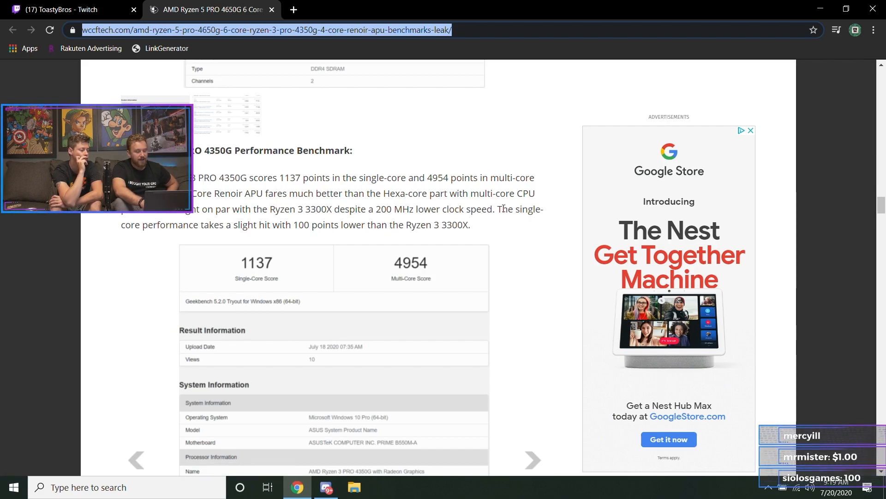
mouse_move(588, 254)
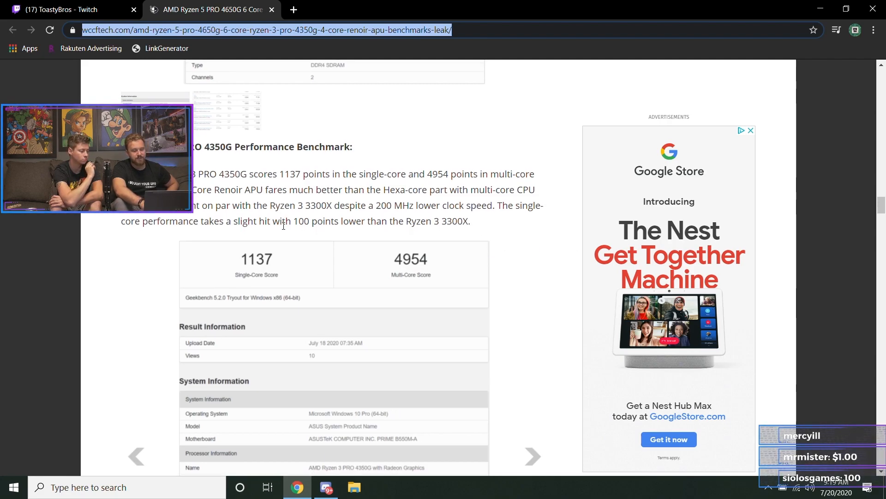
scroll(down, 3)
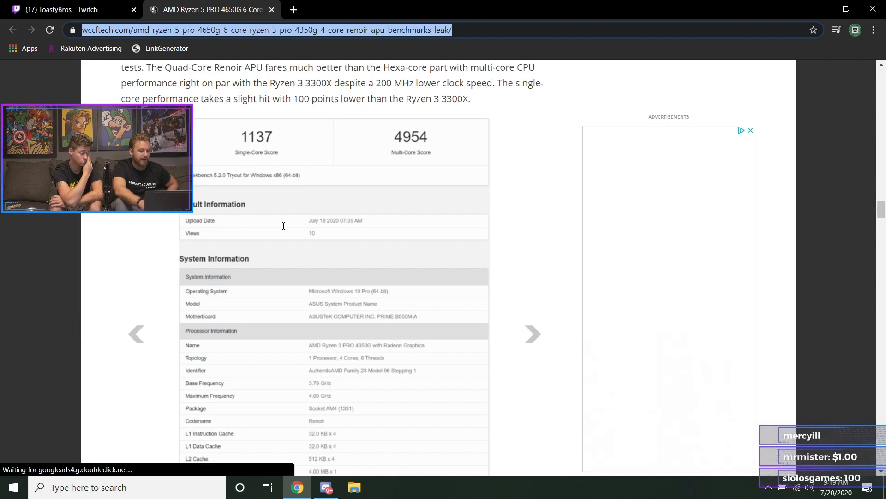
scroll(down, 3)
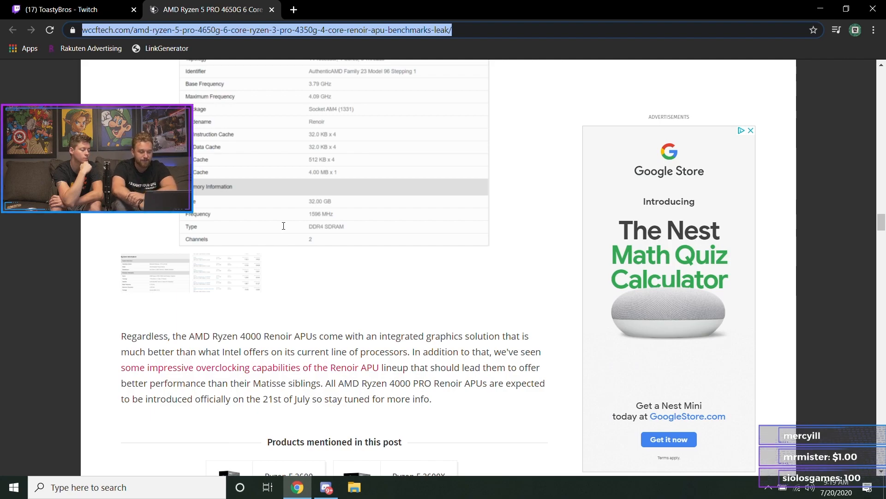
- Open the Amazon DASEEN i5 gaming PC listing in its own tab, then return to the article
scroll(down, 3)
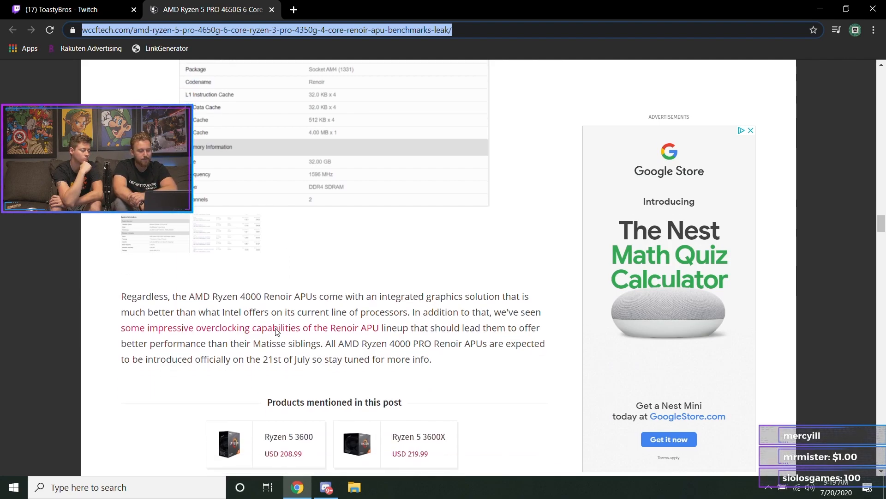
scroll(down, 3)
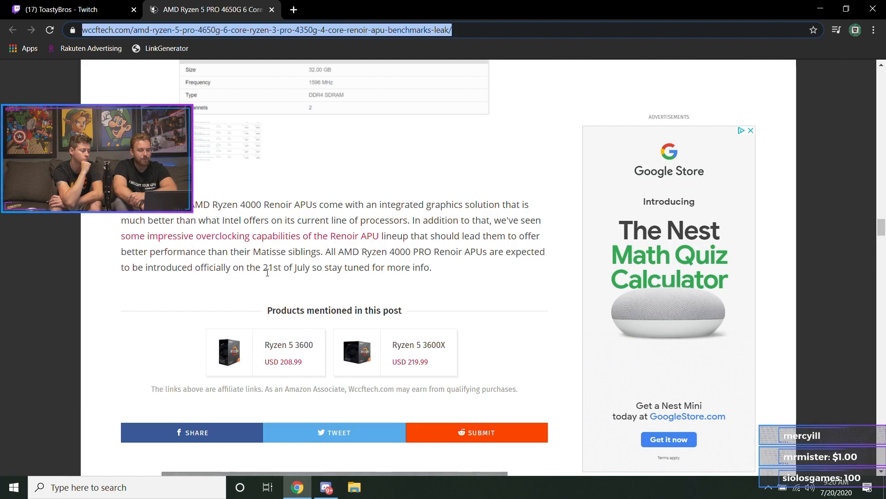
double_click(285, 267)
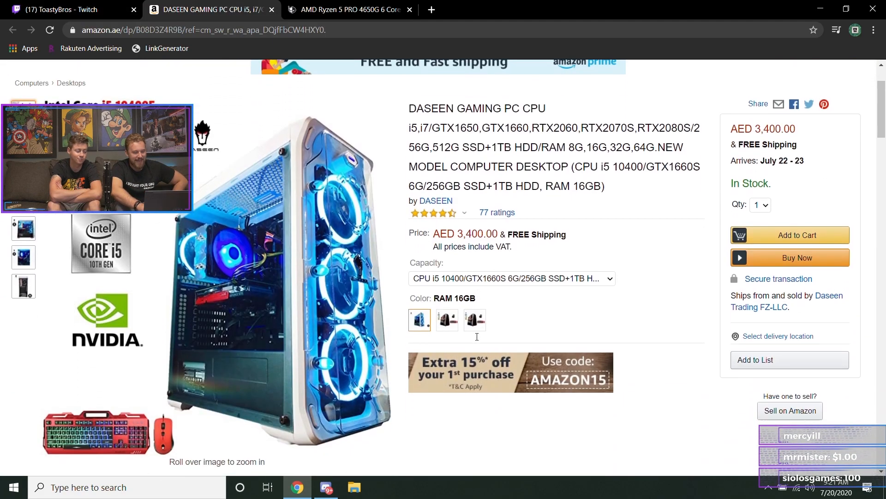
scroll(down, 3)
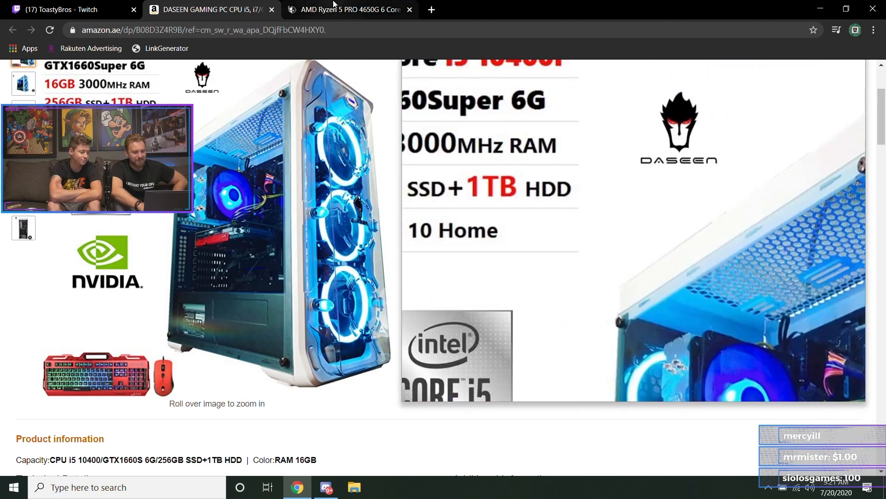
click(347, 9)
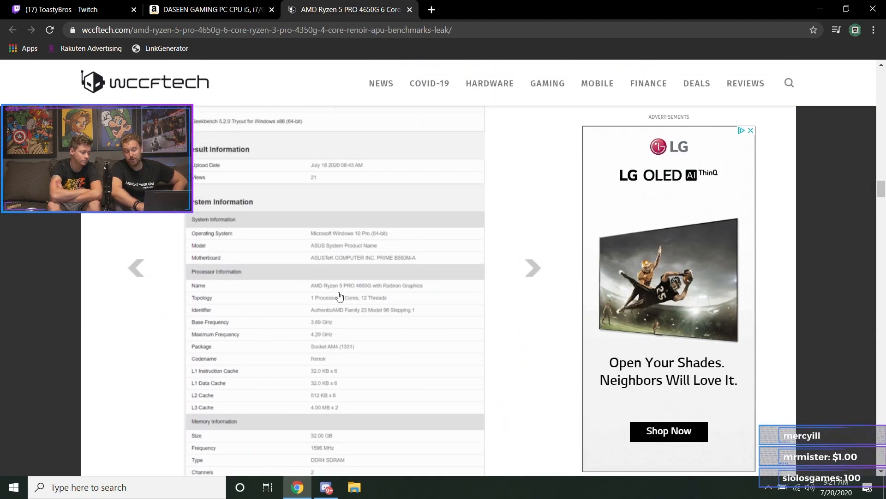
scroll(down, 3)
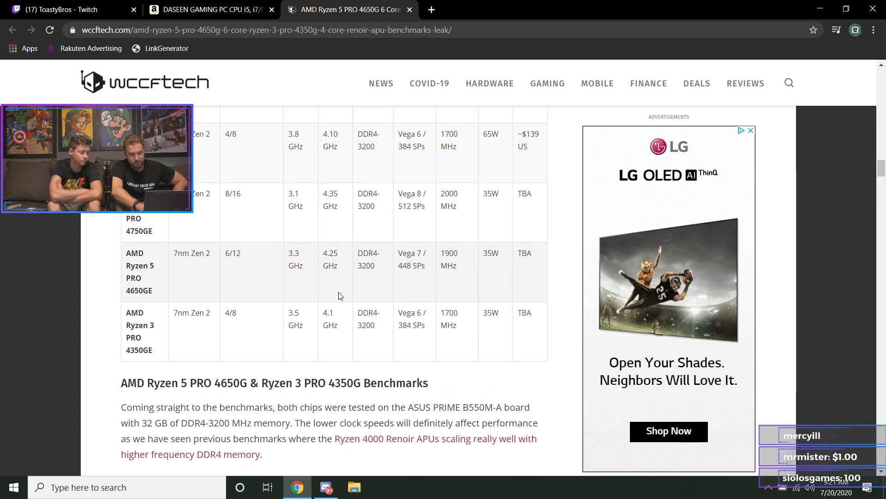
scroll(up, 3)
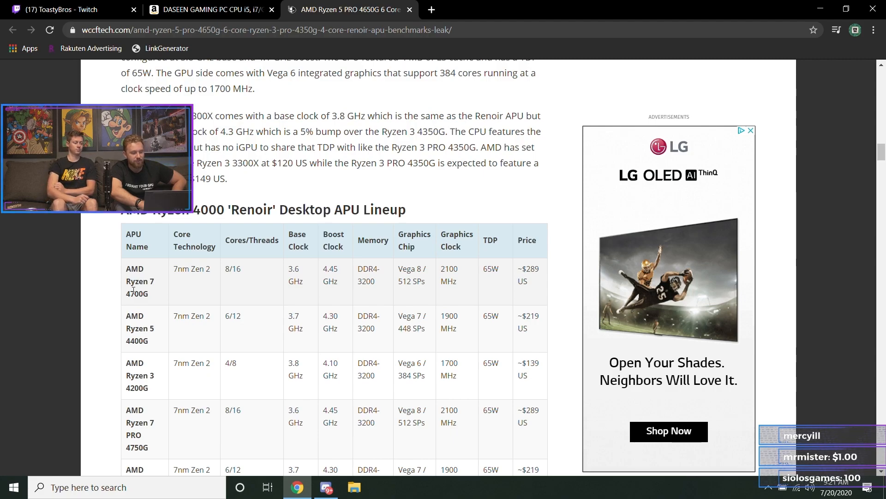
scroll(down, 3)
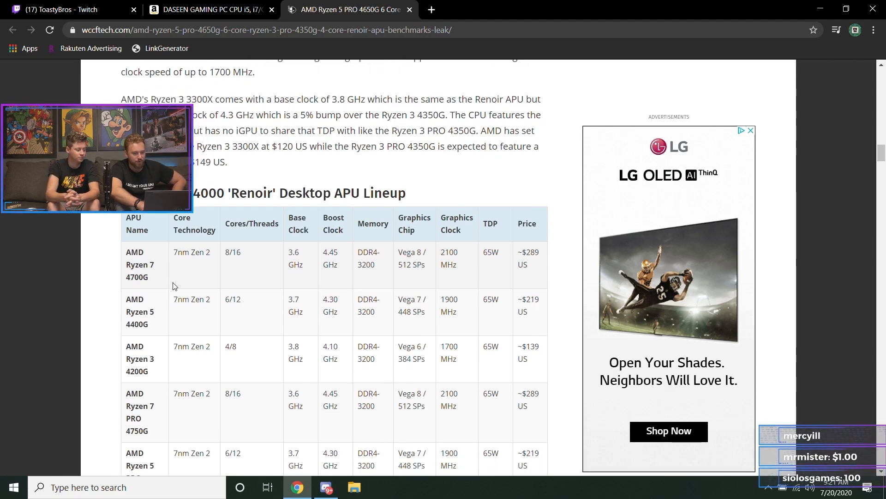
scroll(down, 3)
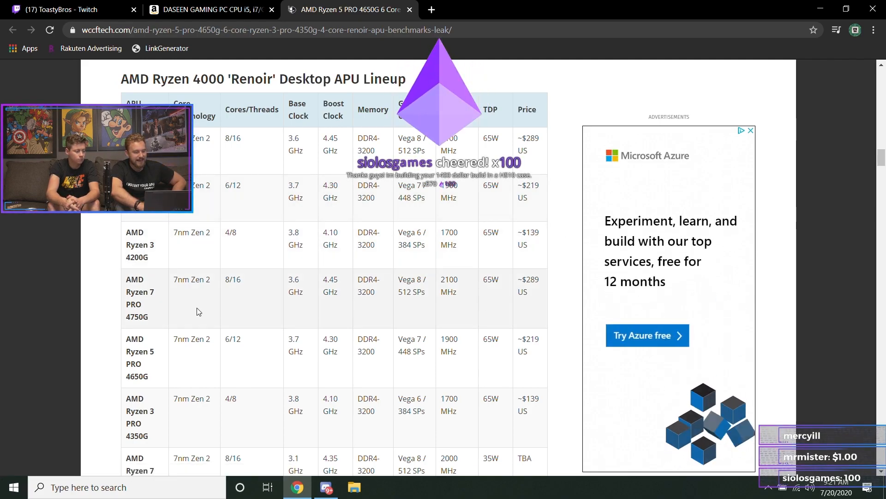
scroll(down, 3)
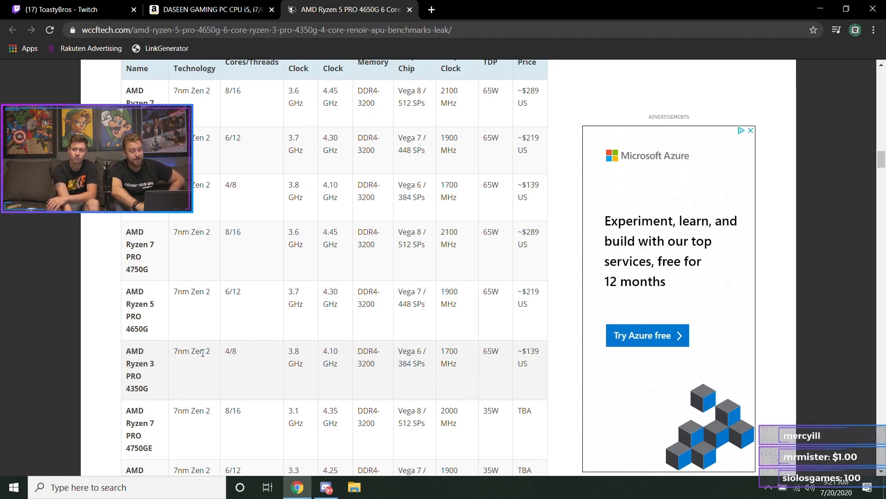
scroll(down, 3)
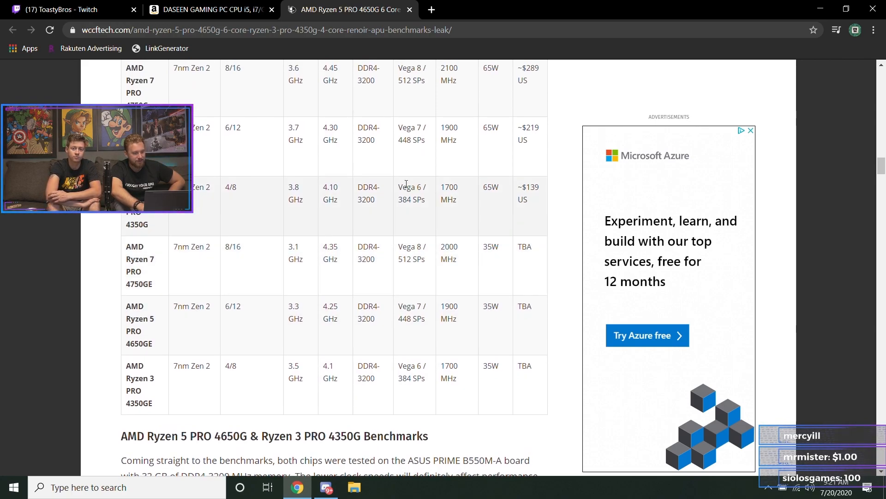
scroll(up, 3)
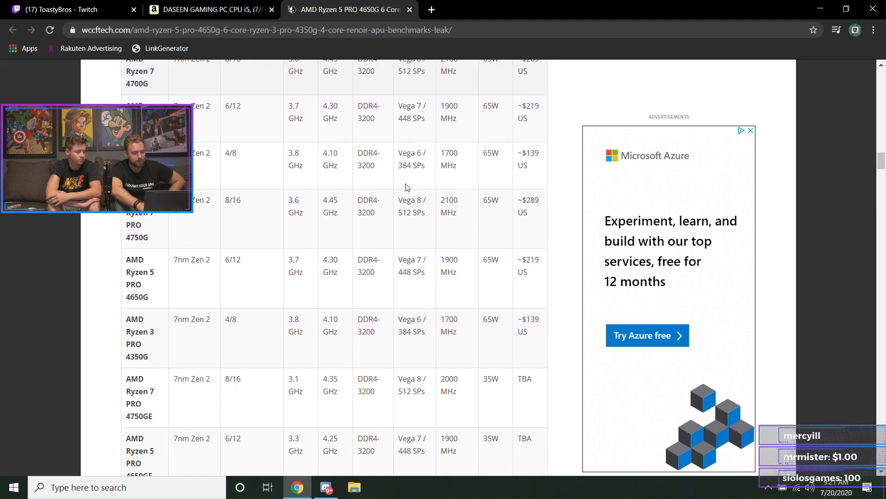
scroll(down, 3)
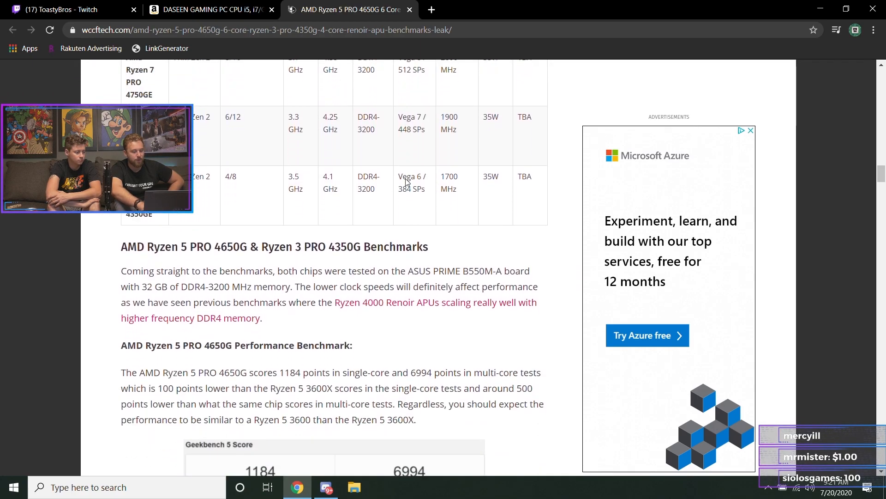
scroll(down, 3)
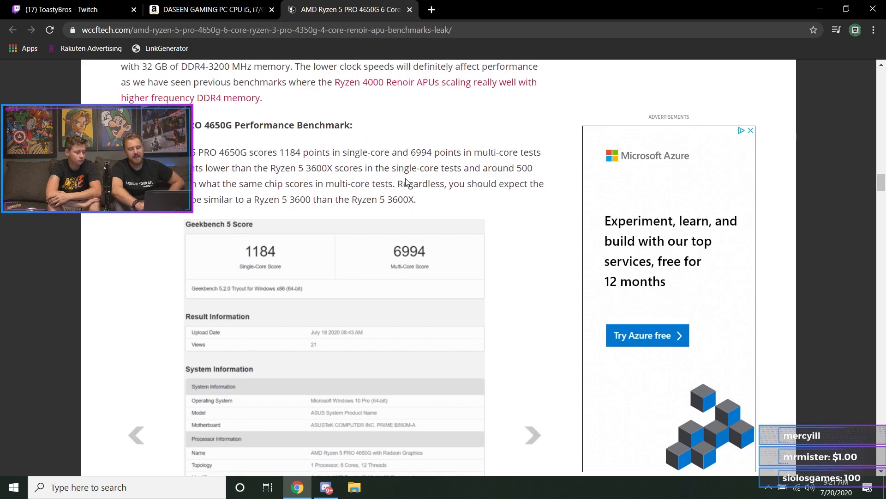